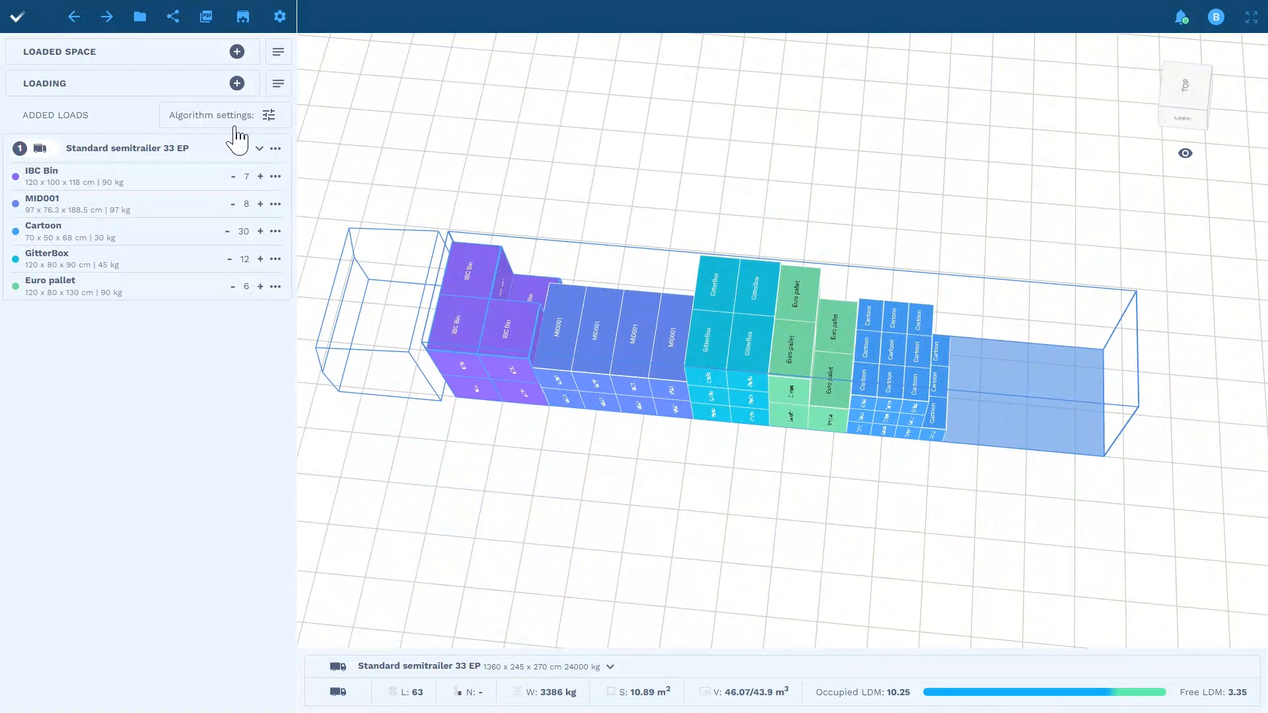
Show the load stacking methods and have the semitrailer's cargo arranged optimally.
{"action": "left_click", "coordinate": [268, 115]}
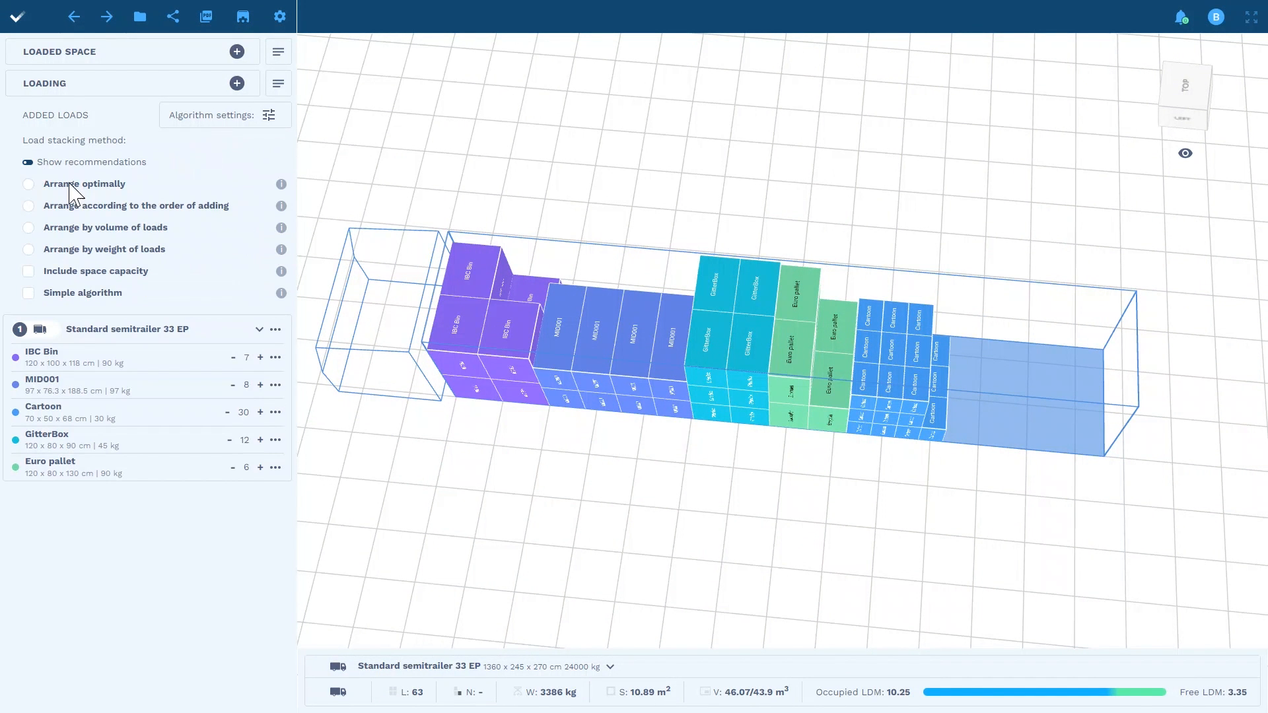
{"action": "left_click", "coordinate": [27, 184]}
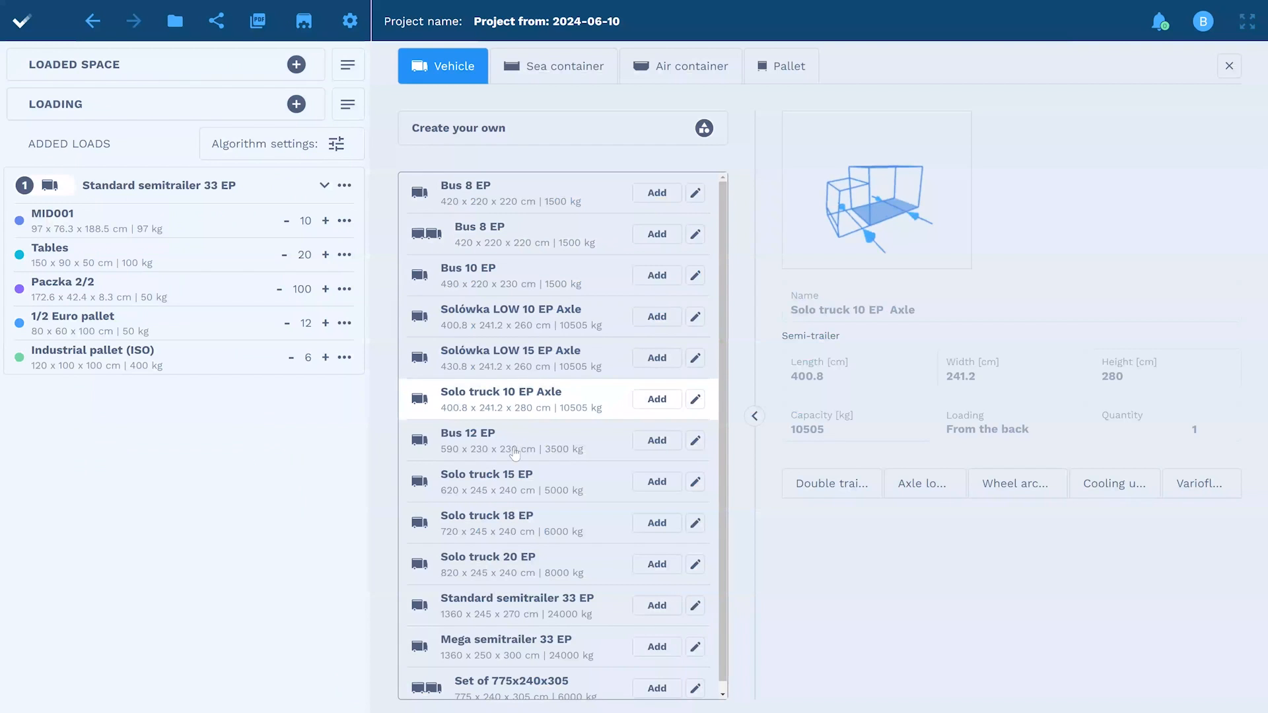
Preview trucks in the catalogue, choose Standard semitrailer 33 EP and return to the 3D view.
{"action": "left_click", "coordinate": [488, 563]}
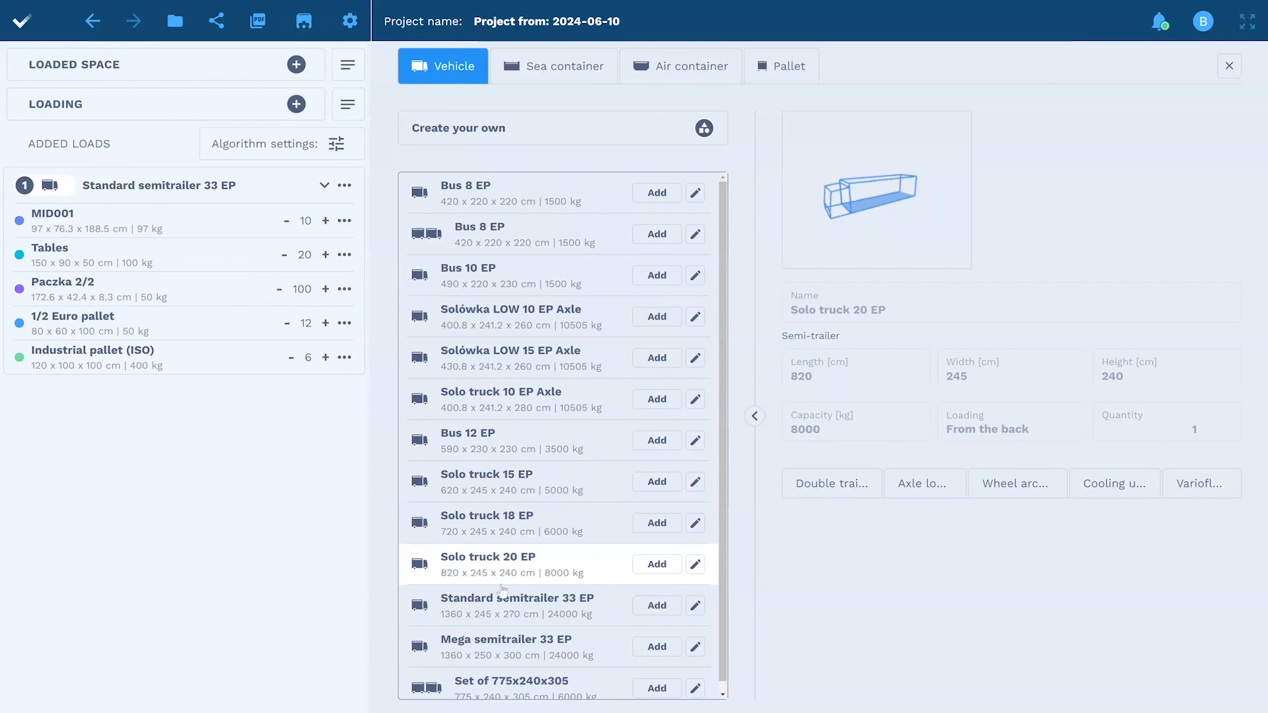
{"action": "left_click", "coordinate": [518, 605]}
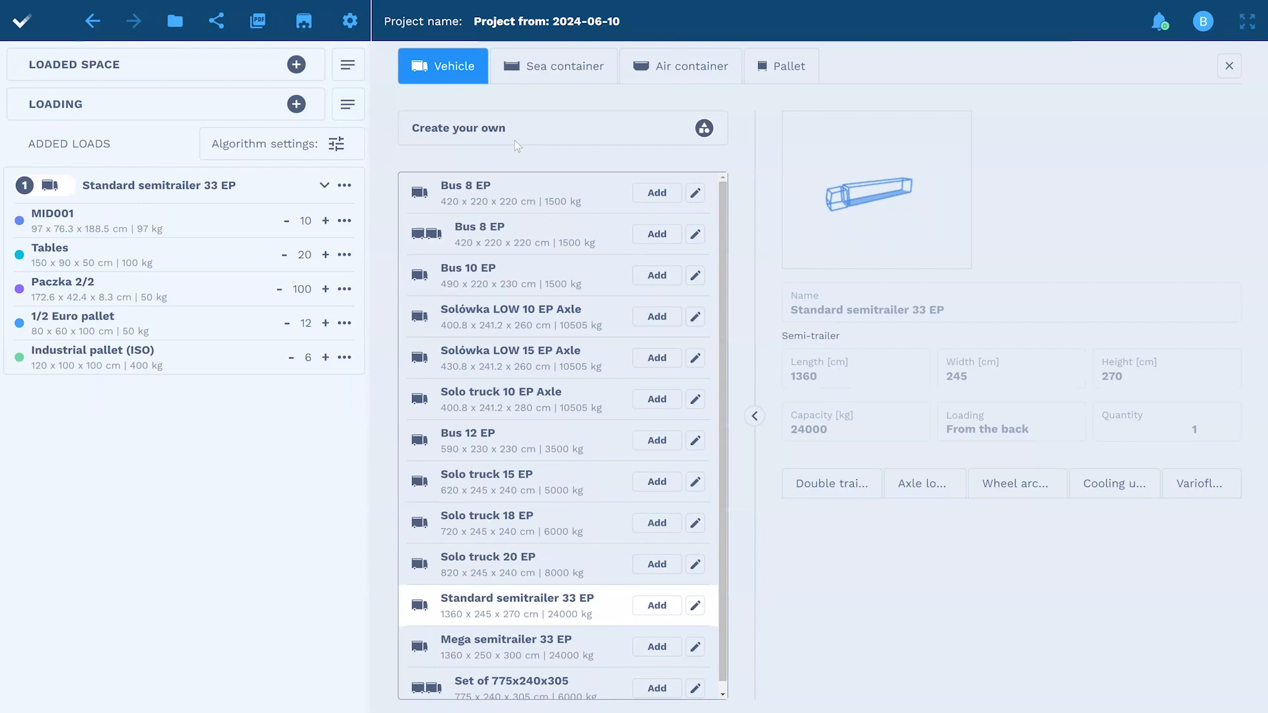
{"action": "left_click", "coordinate": [1228, 66]}
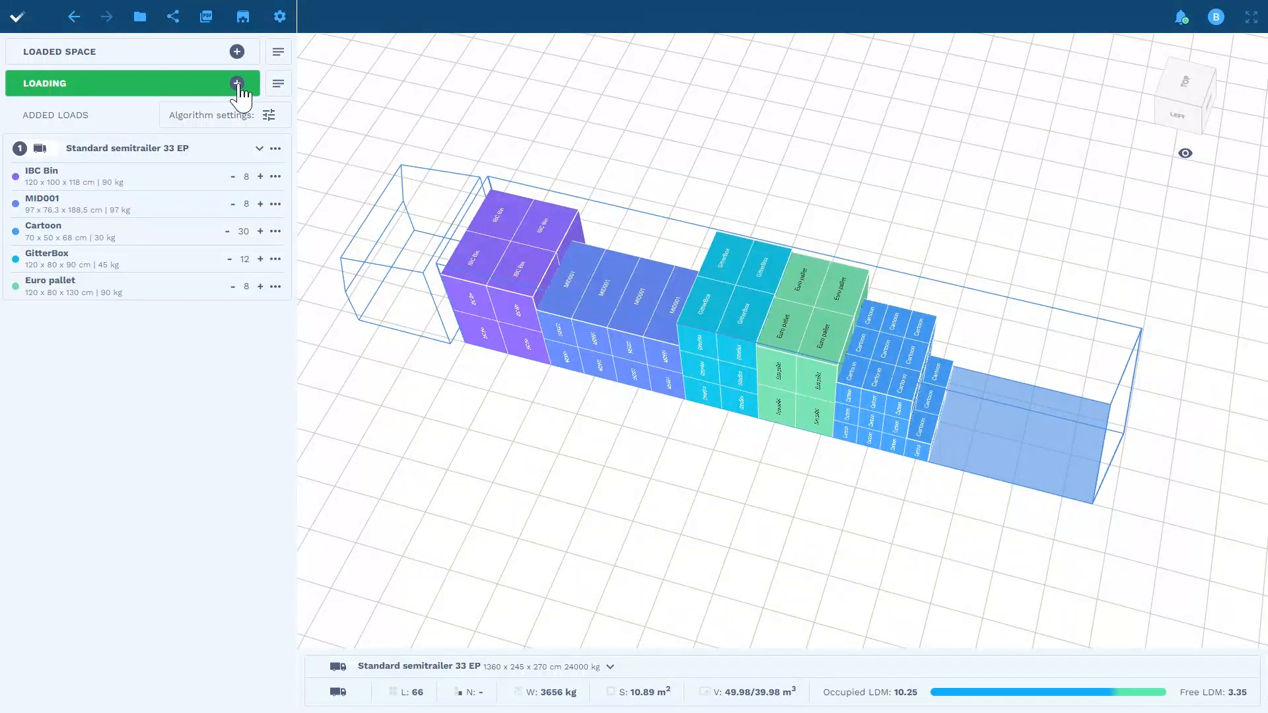
Define a new cylinder load named 'Barell'.
{"action": "left_click", "coordinate": [237, 83]}
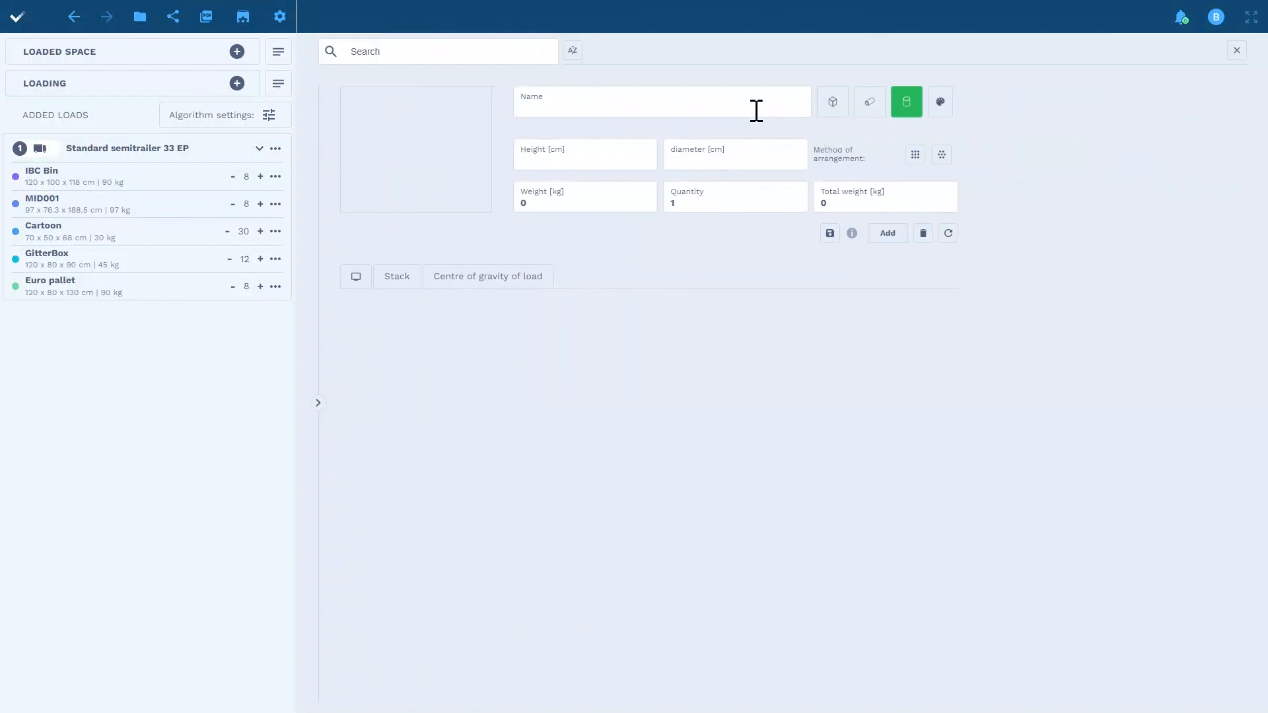
{"action": "type", "text": "Barell"}
{"action": "type", "text": "90"}
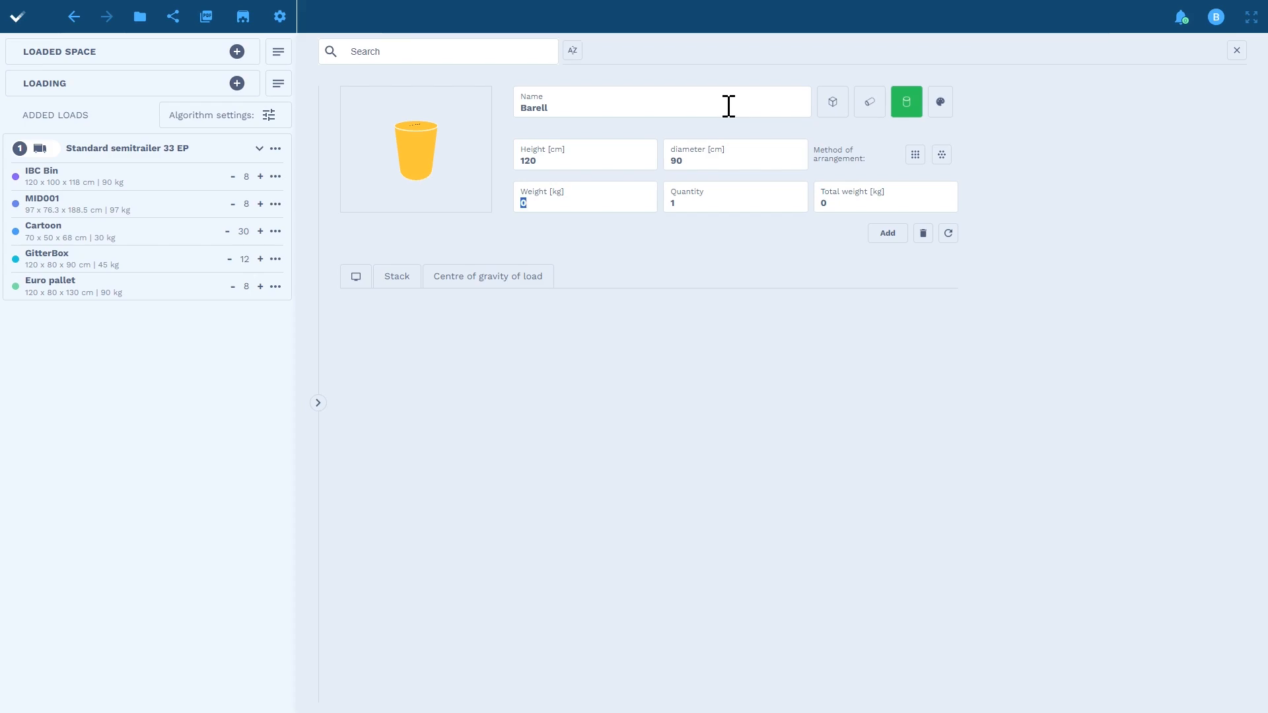
{"action": "left_click", "coordinate": [886, 232]}
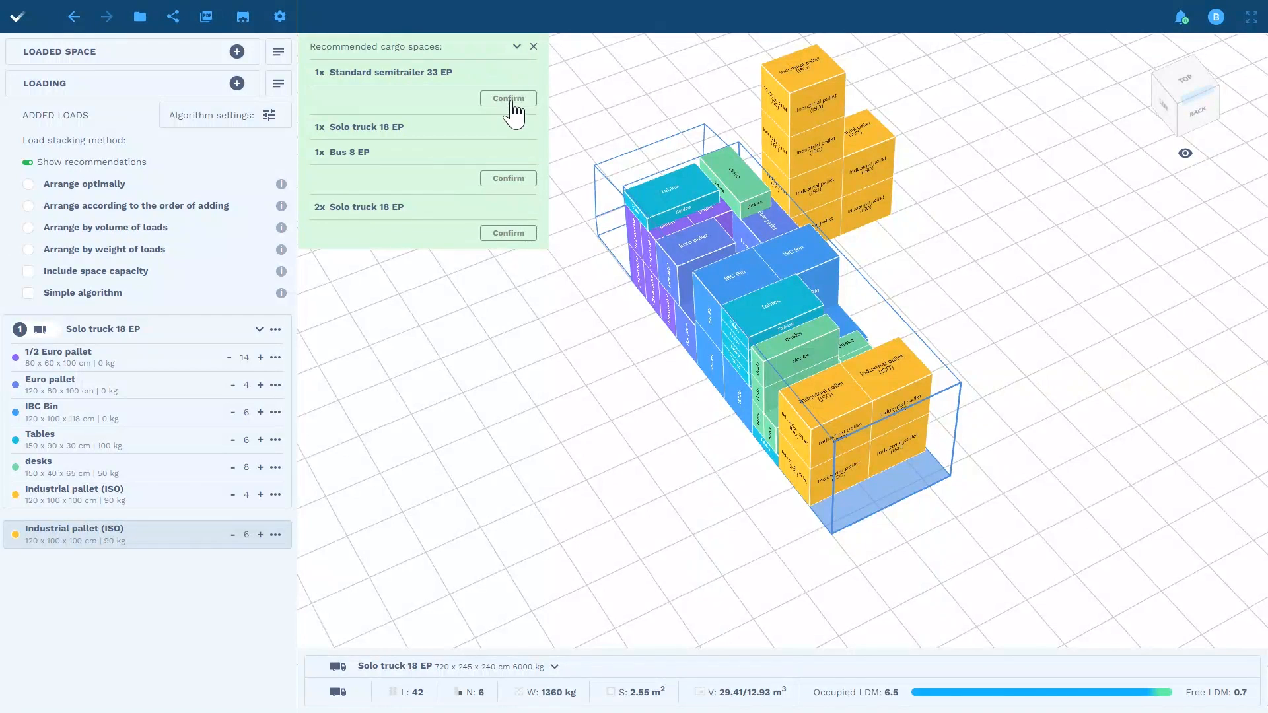
Accept the recommended Standard semitrailer 33 EP and arrange the mixed cargo optimally.
{"action": "left_click", "coordinate": [508, 99]}
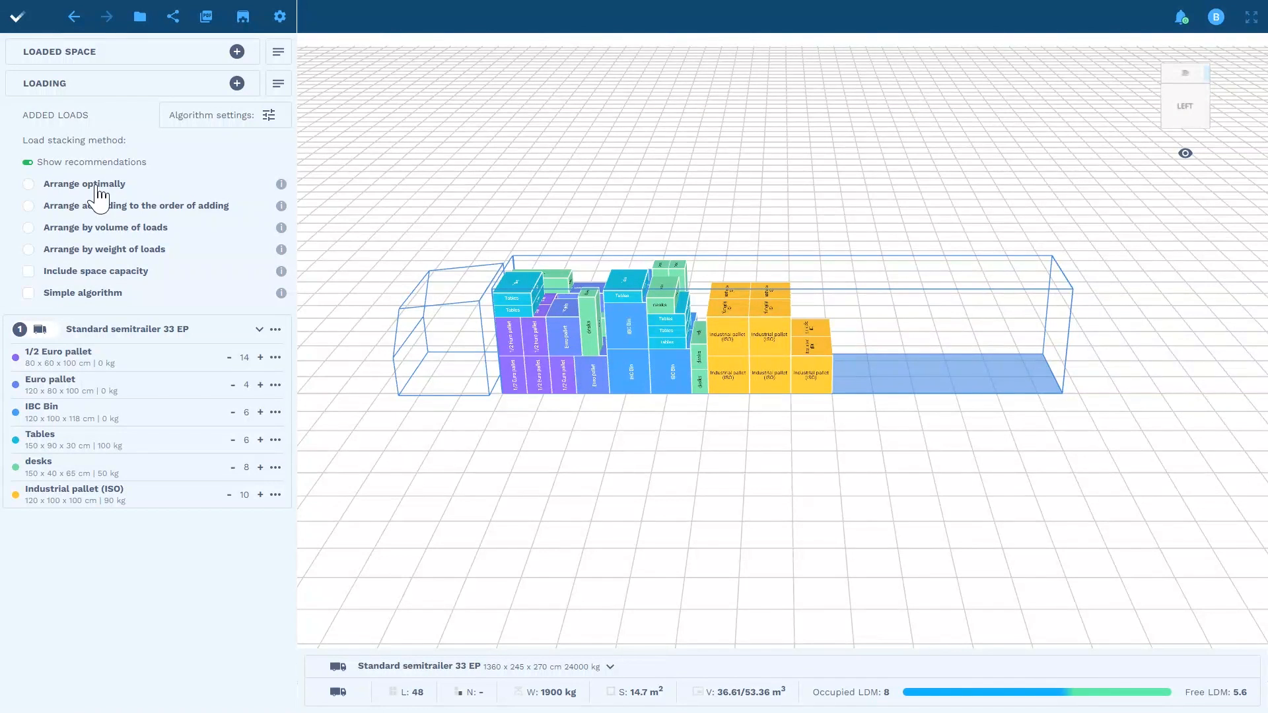
{"action": "left_click", "coordinate": [28, 183]}
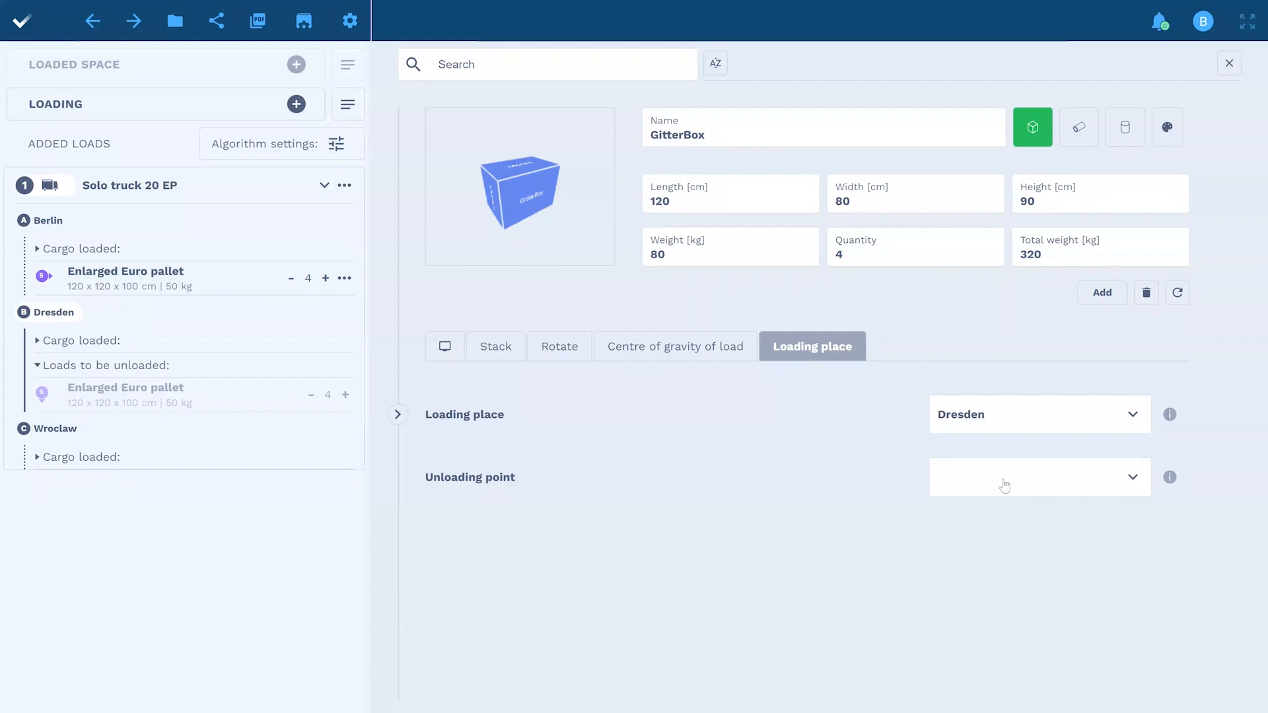
Set the GitterBox load's unloading point to Wroclaw.
{"action": "left_click", "coordinate": [1040, 477]}
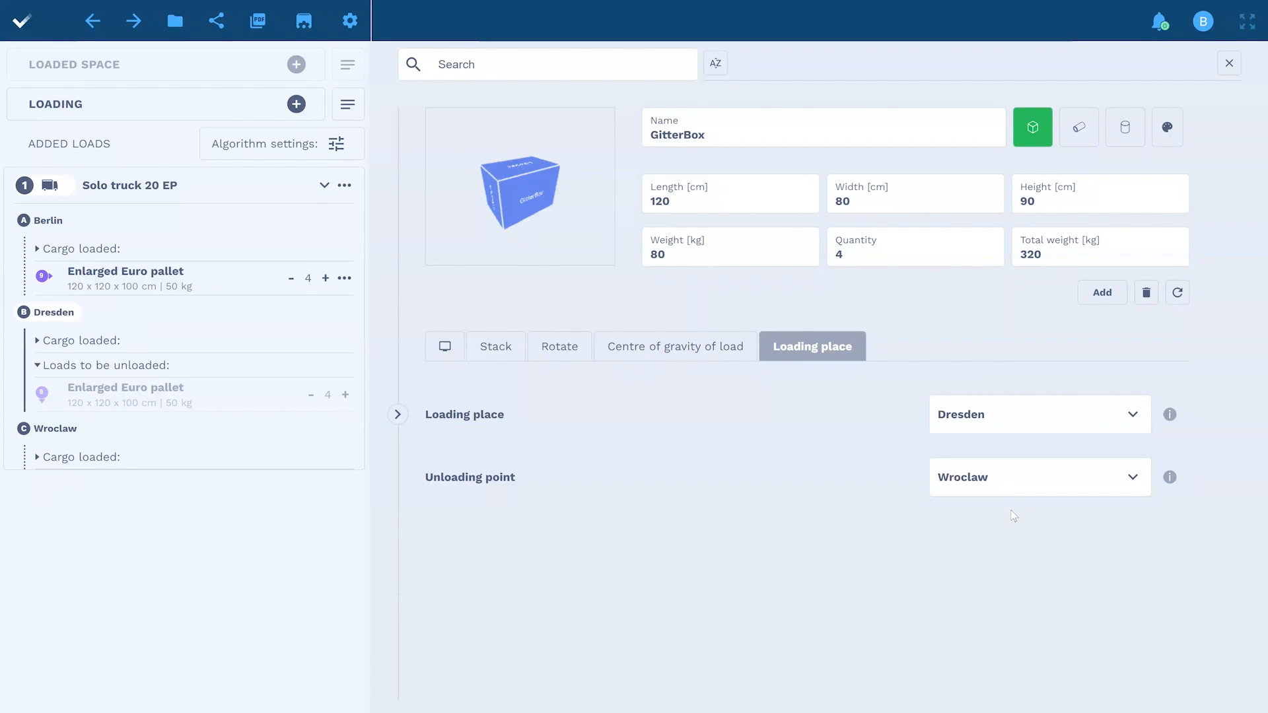
{"action": "left_click", "coordinate": [1100, 291]}
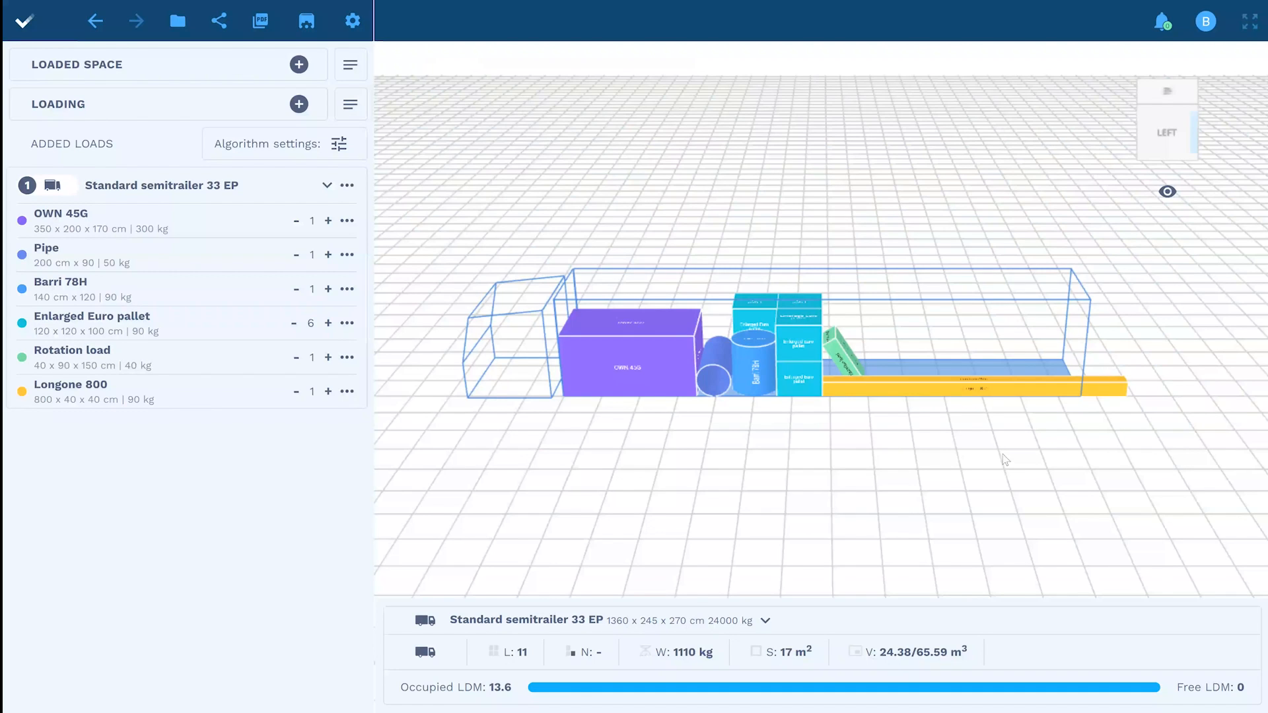
Start a new empty project from the project file options.
{"action": "left_click", "coordinate": [175, 20]}
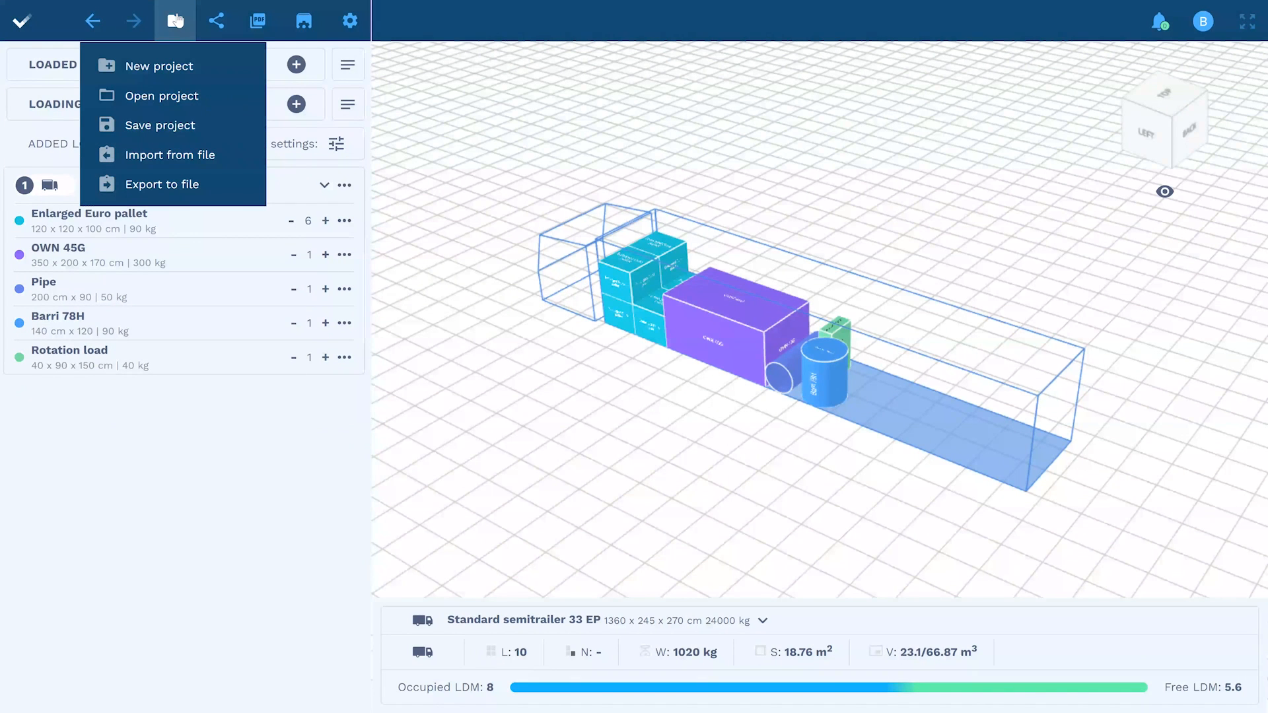
{"action": "left_click", "coordinate": [150, 66]}
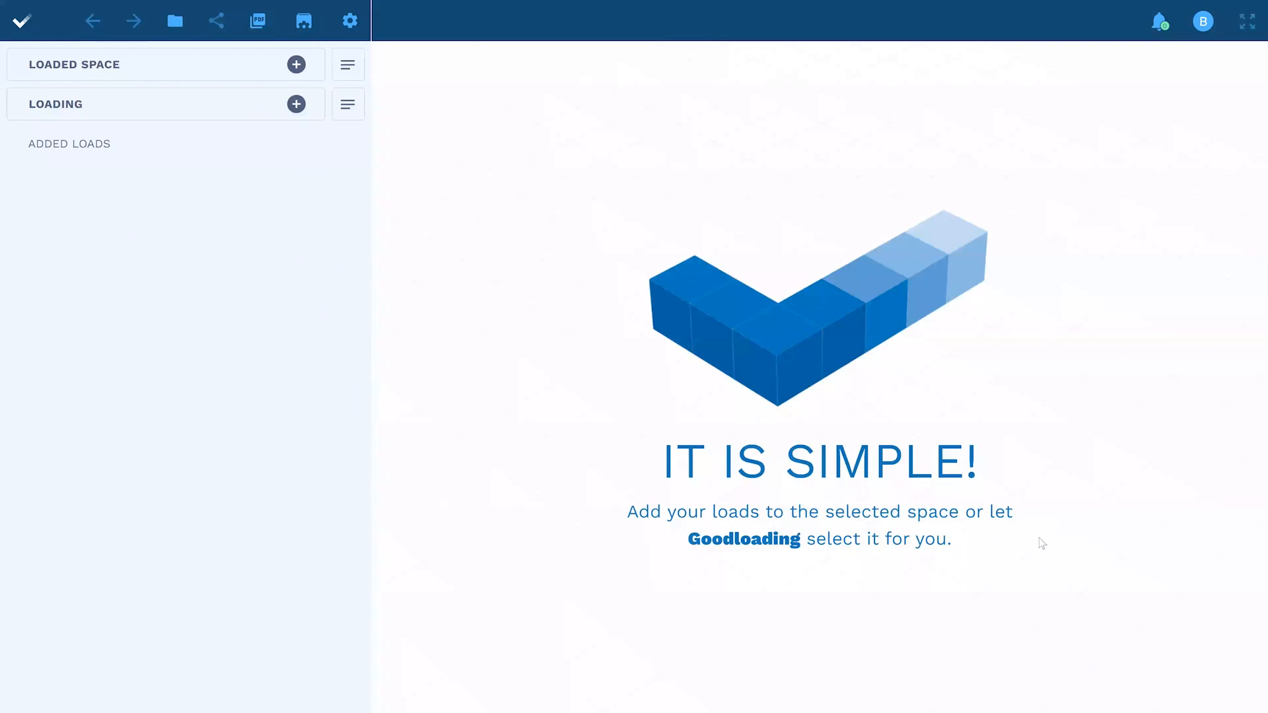